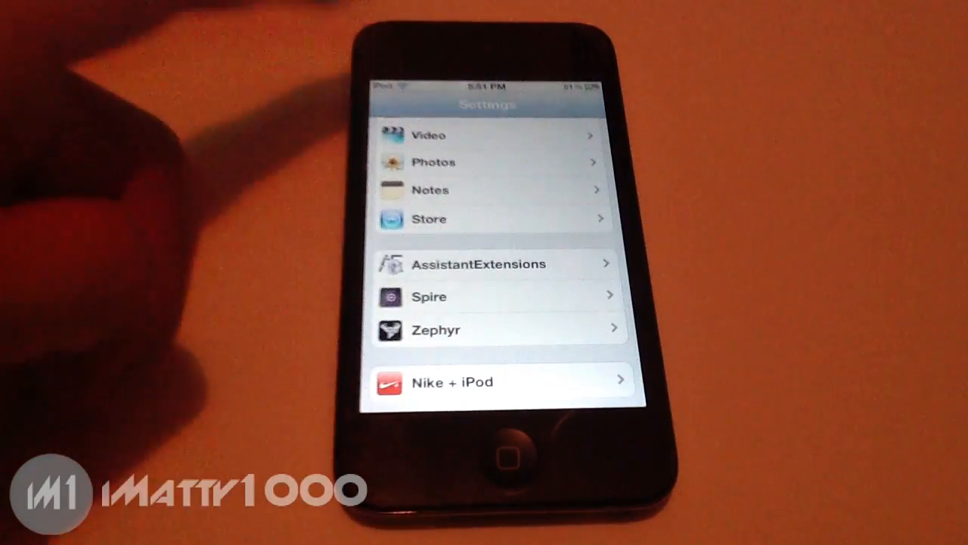
Open Zephyr's preferences and switch off the Swipe from Left and Right gesture.
click(488, 457)
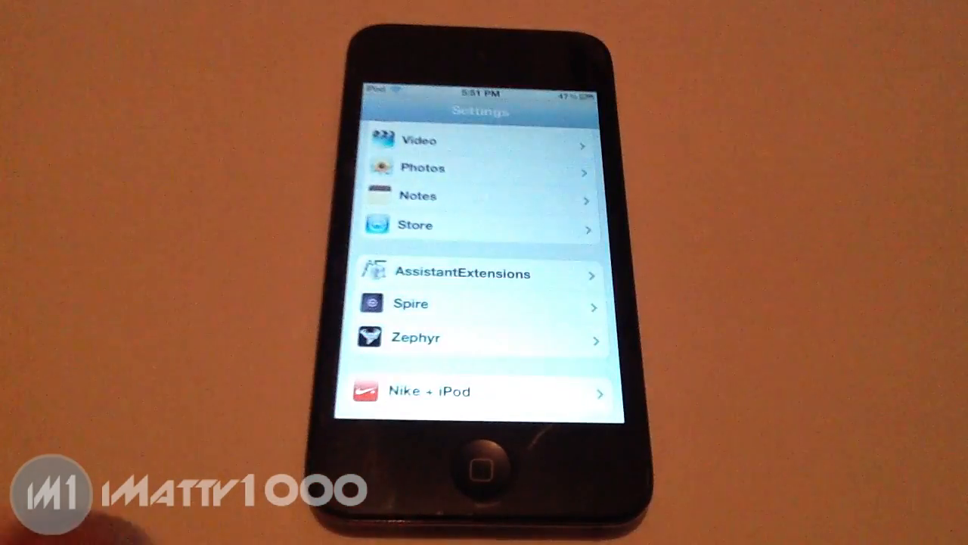
click(415, 336)
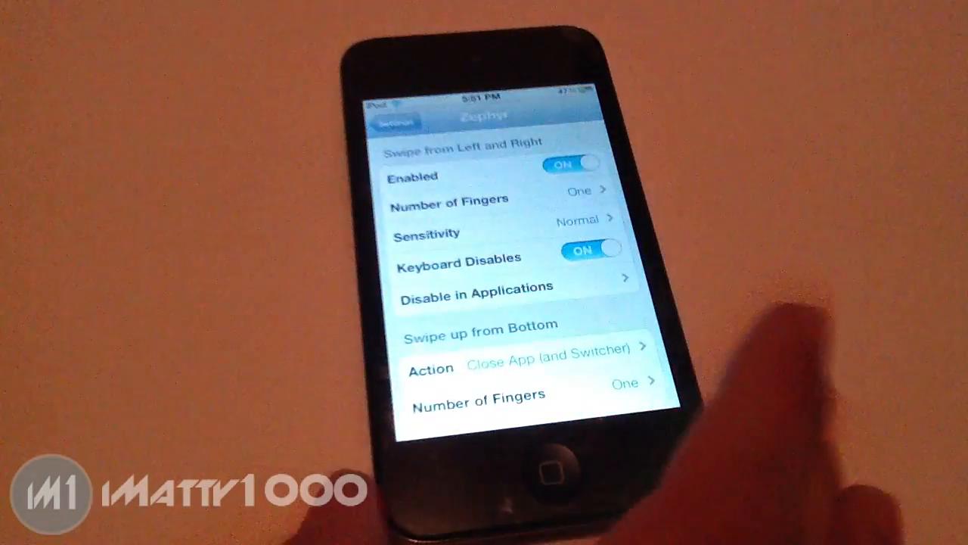
click(578, 162)
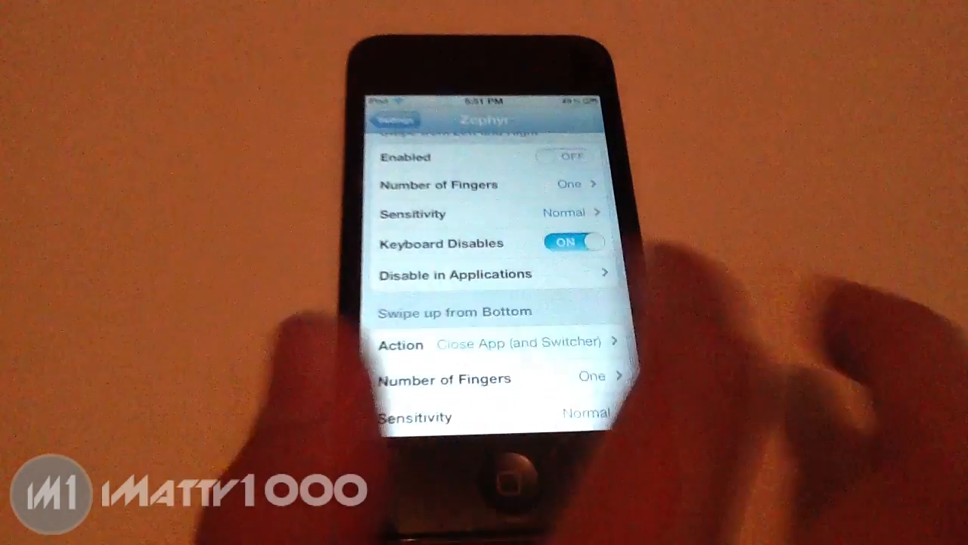
click(573, 157)
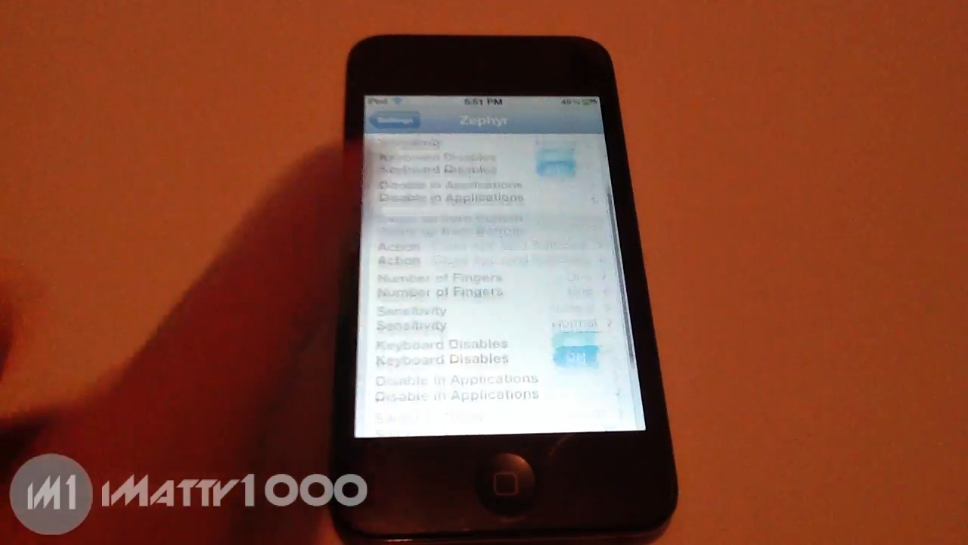
scroll(down, 3)
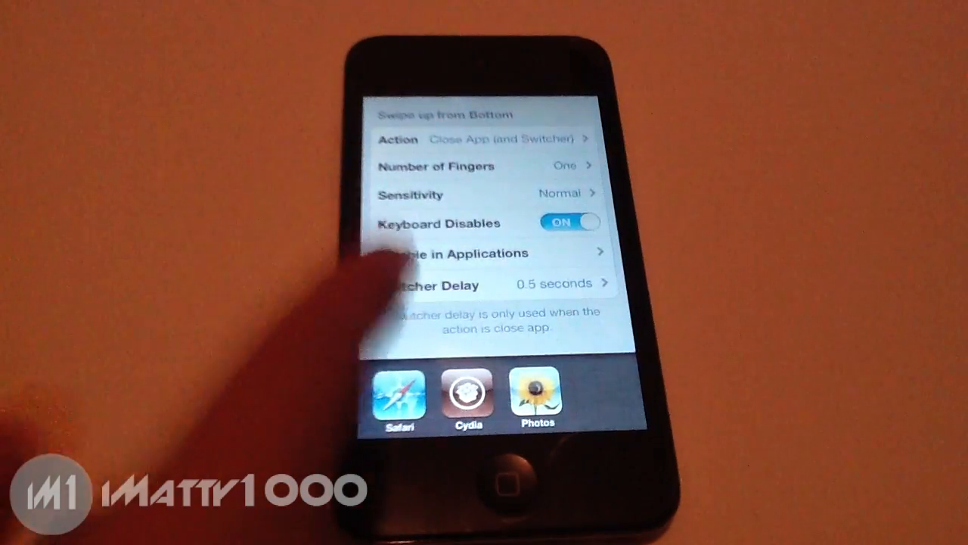
Check the swipe-up-from-bottom Action choices, keeping Close App (and Switcher) selected.
scroll(down, 3)
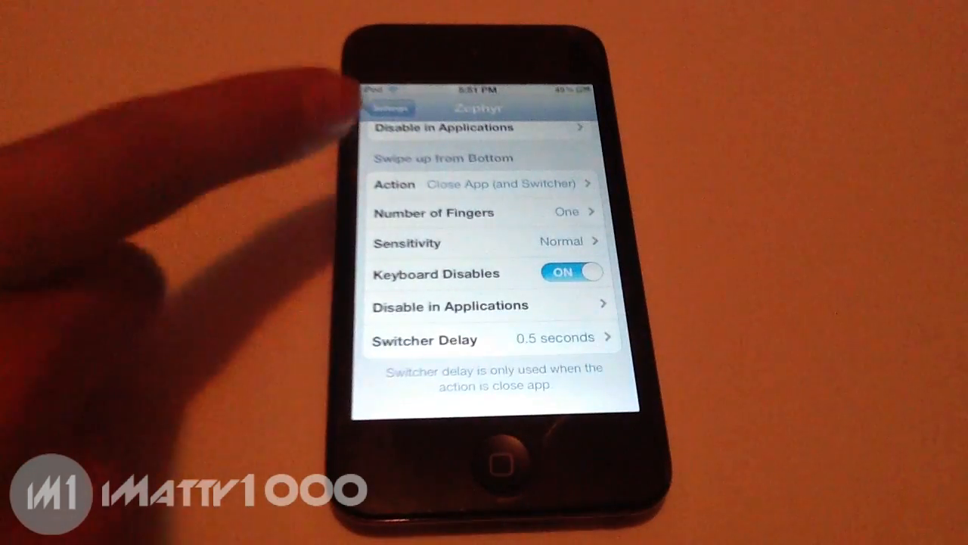
click(484, 184)
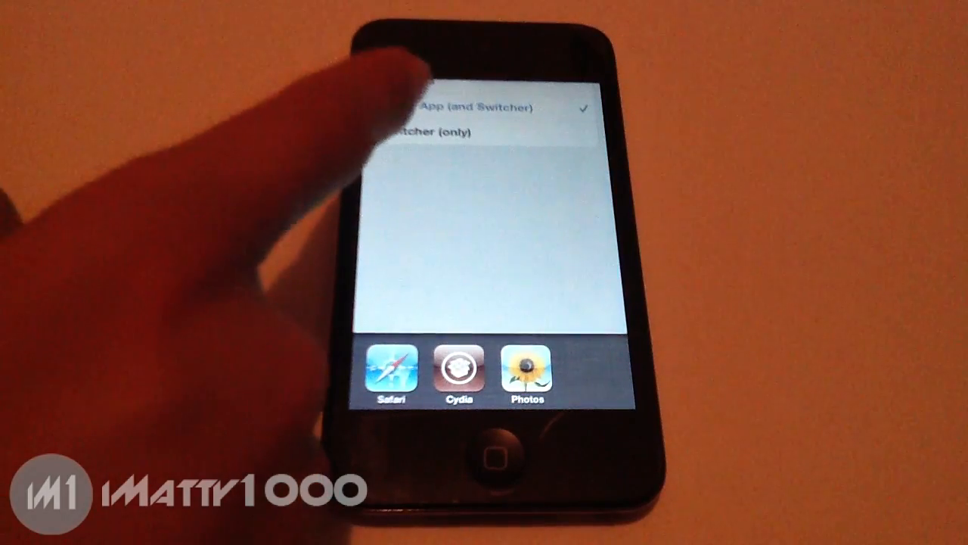
click(476, 107)
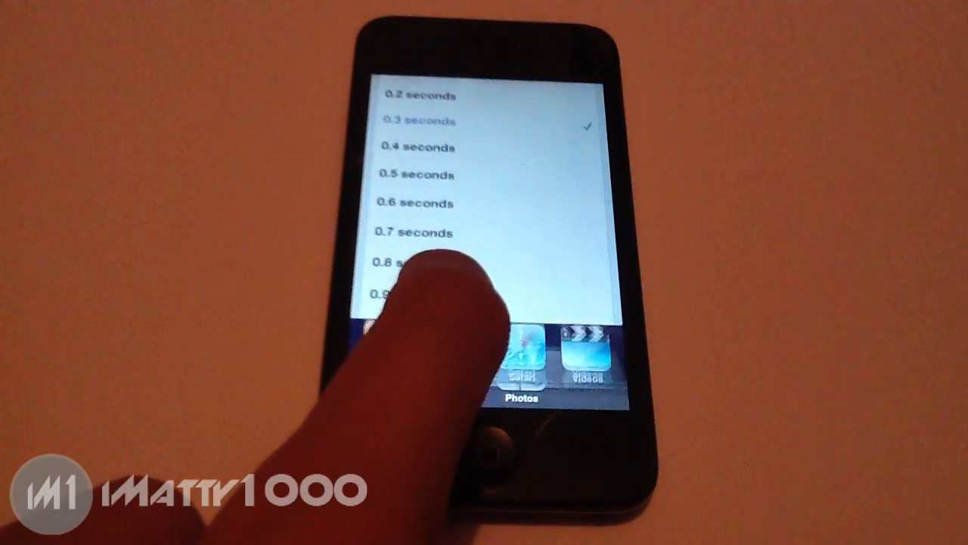
Set Zephyr's switcher delay to 0.4 seconds and return to the home screen.
click(416, 214)
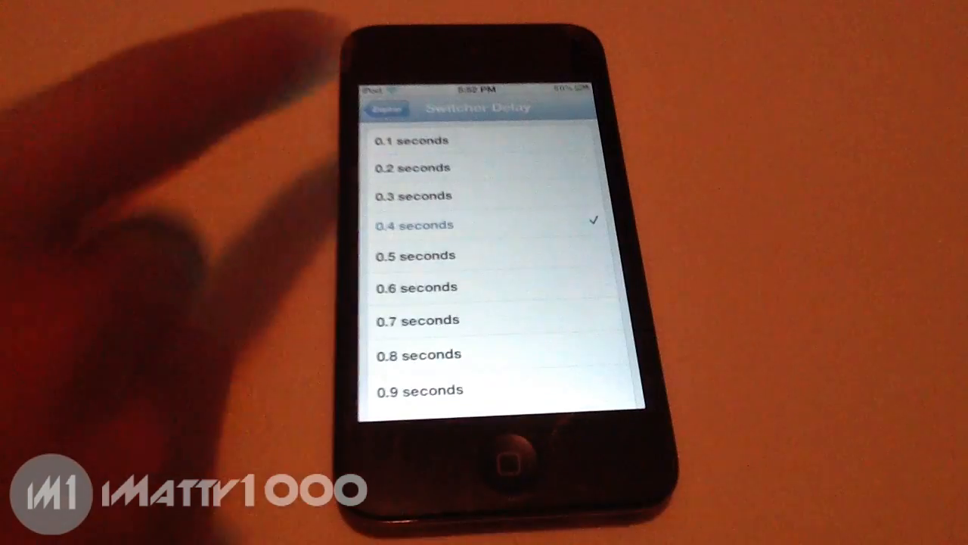
click(390, 108)
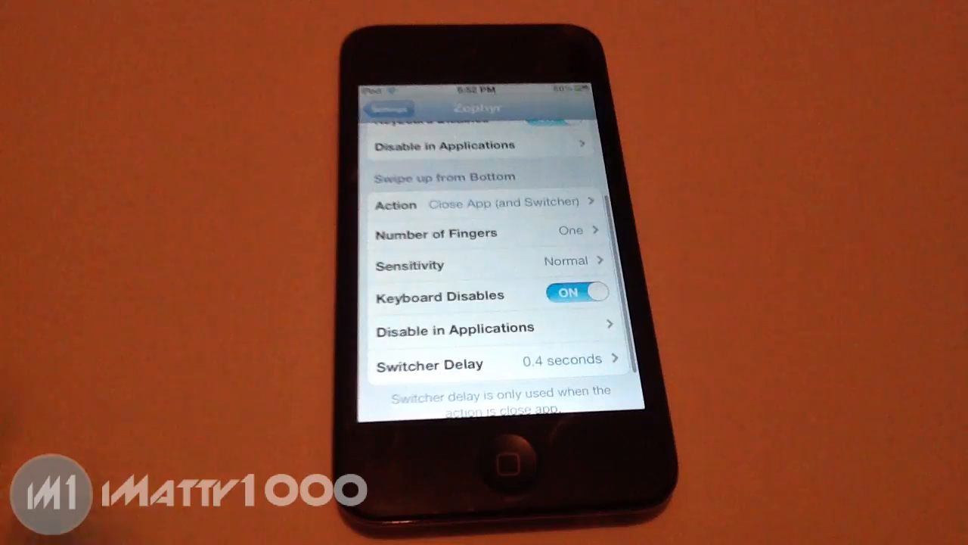
click(488, 450)
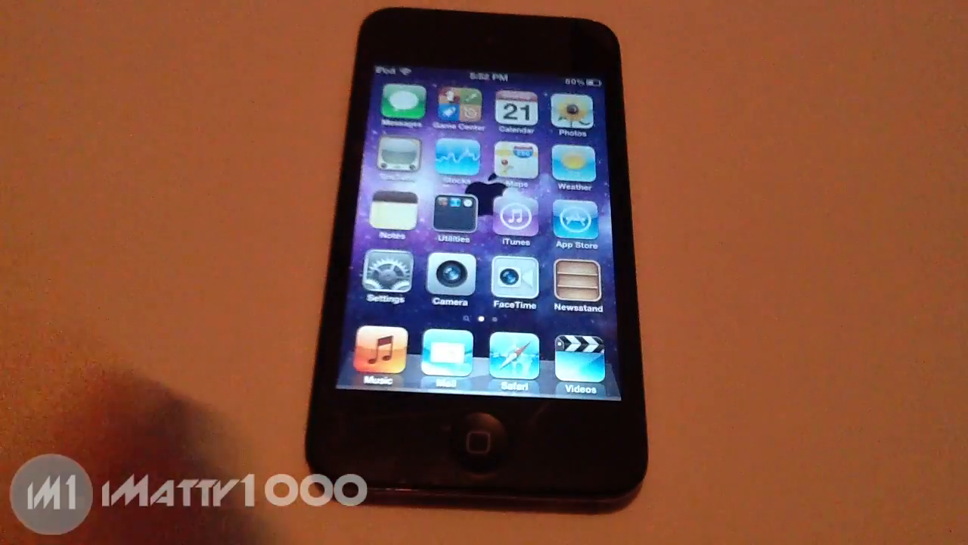